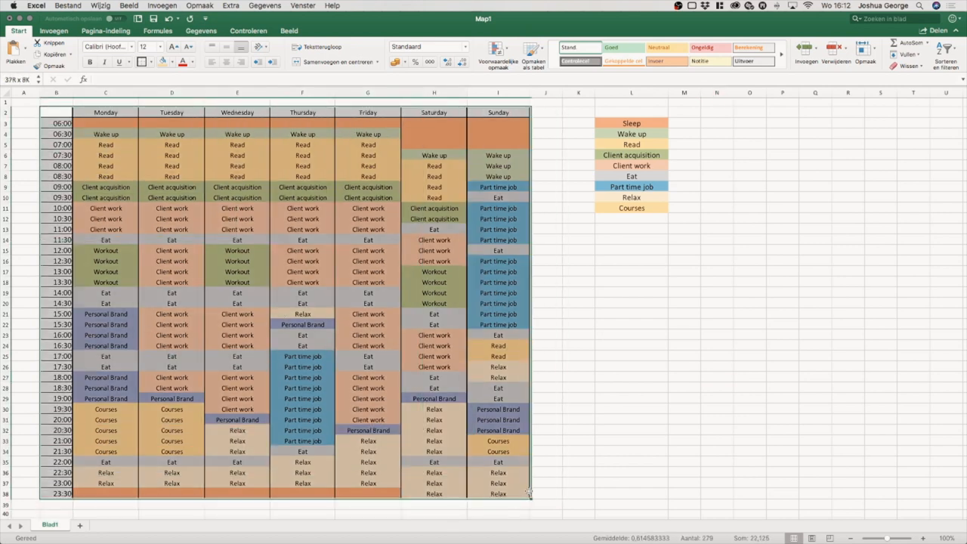
left_click(578, 493)
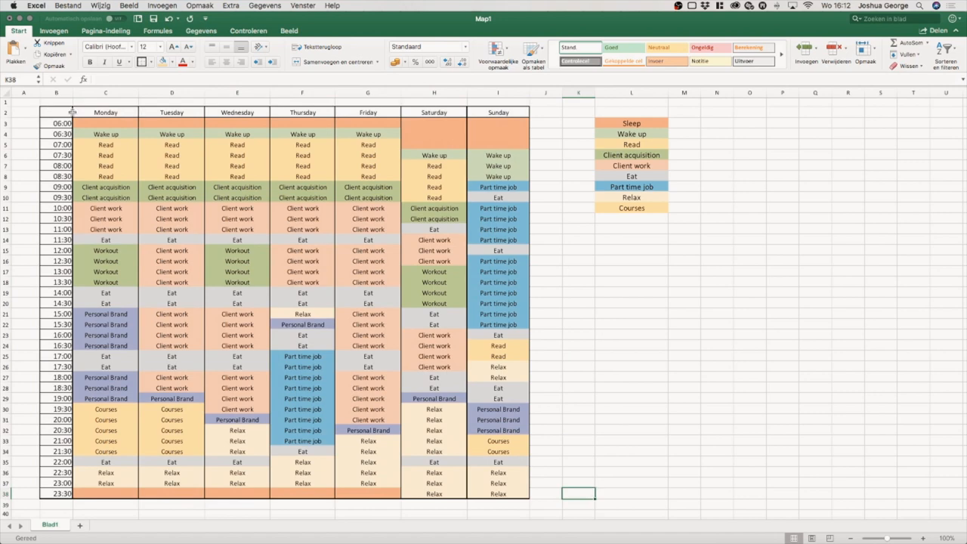
mouse_move(216, 158)
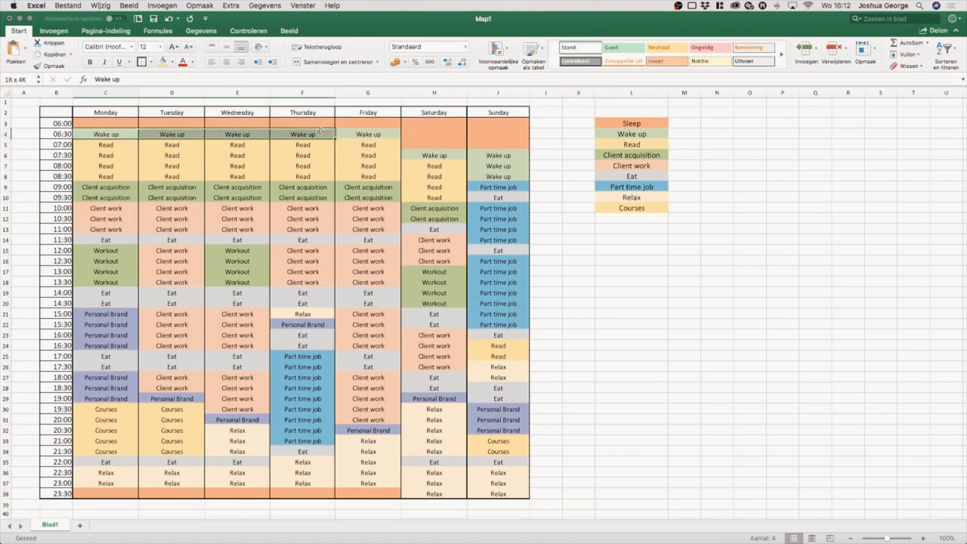
left_click(368, 133)
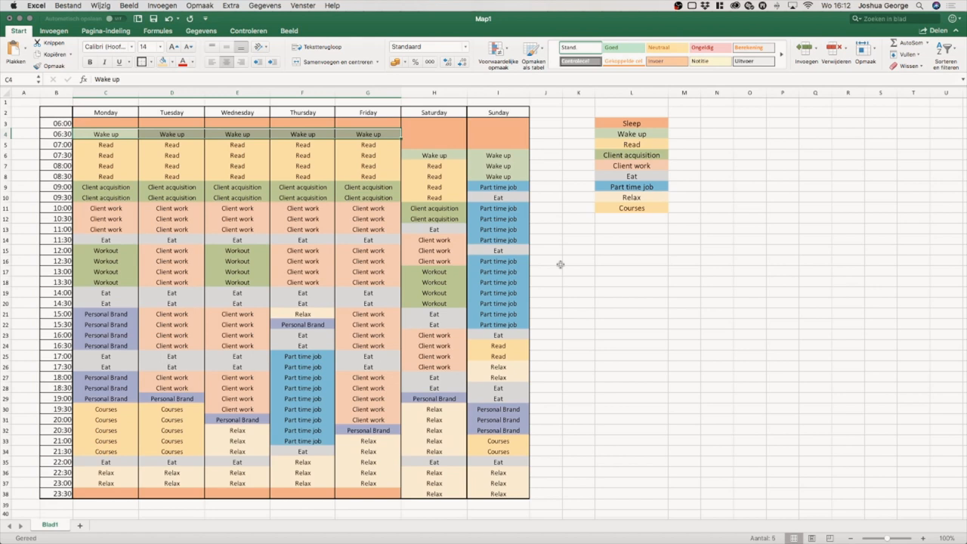
left_click(433, 165)
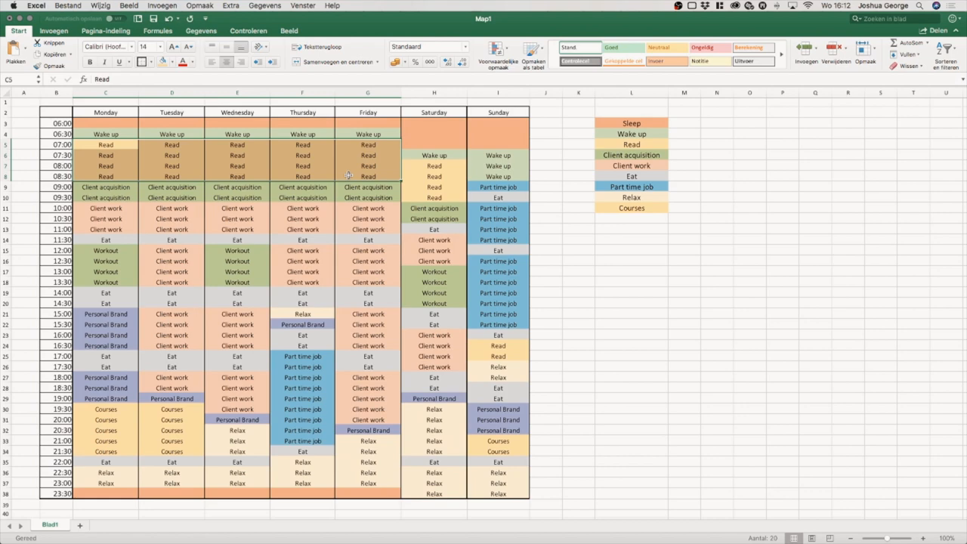
left_click(302, 133)
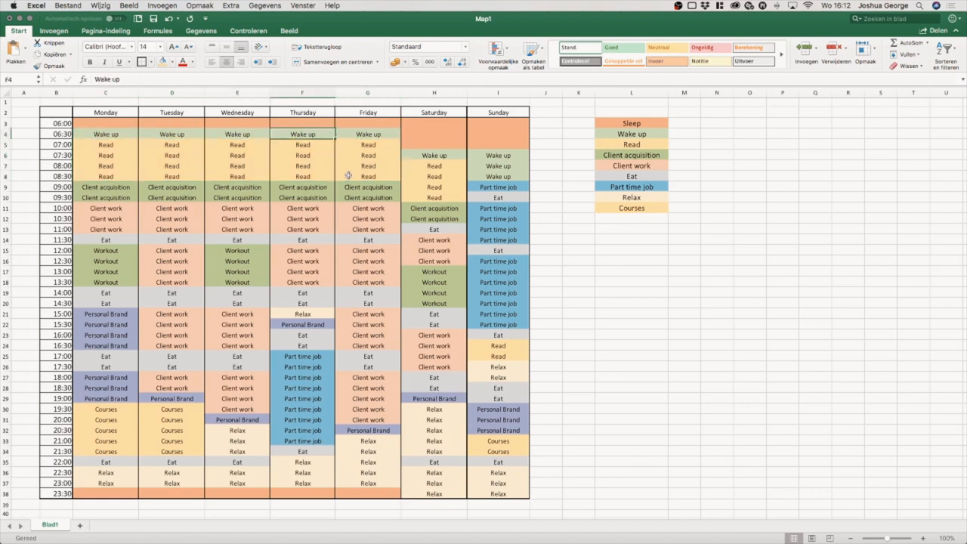